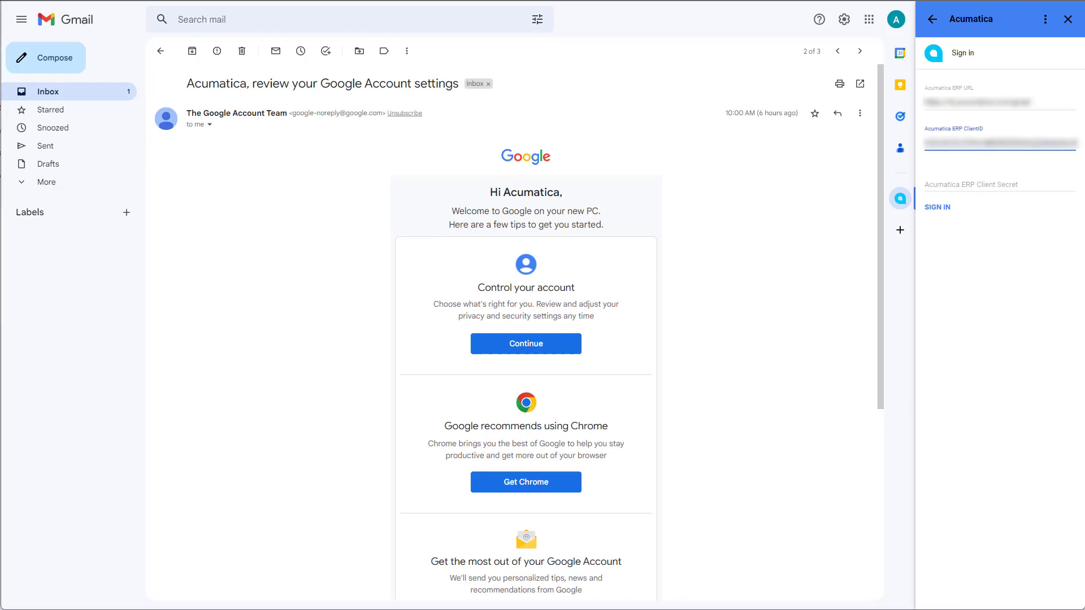
Enter the Client Secret and sign in to the Acumatica add-on
{"action": "left_click", "coordinate": [997, 184]}
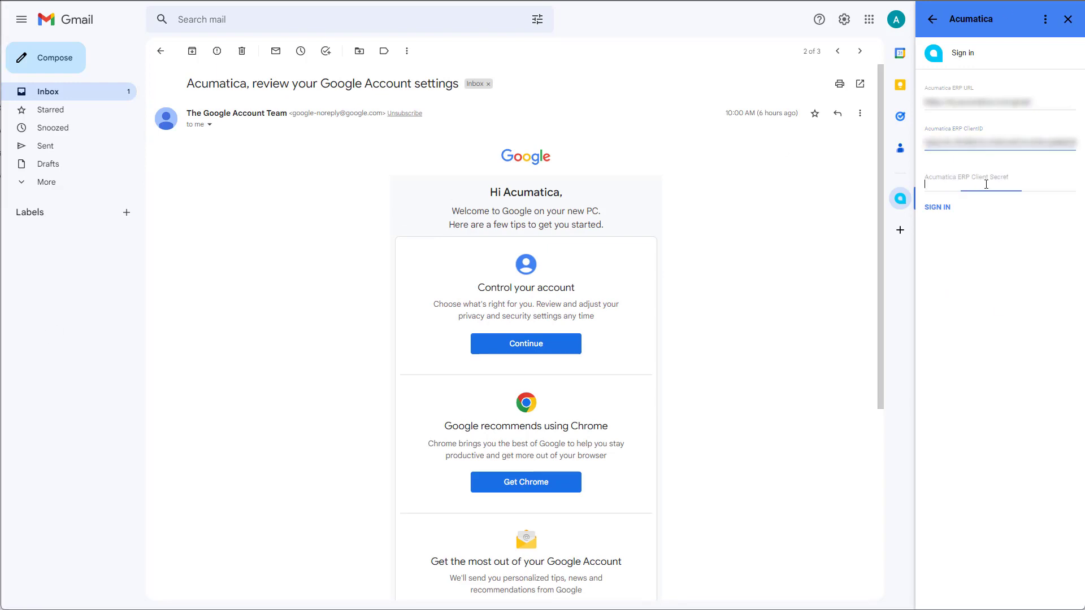
{"action": "left_click", "coordinate": [935, 207]}
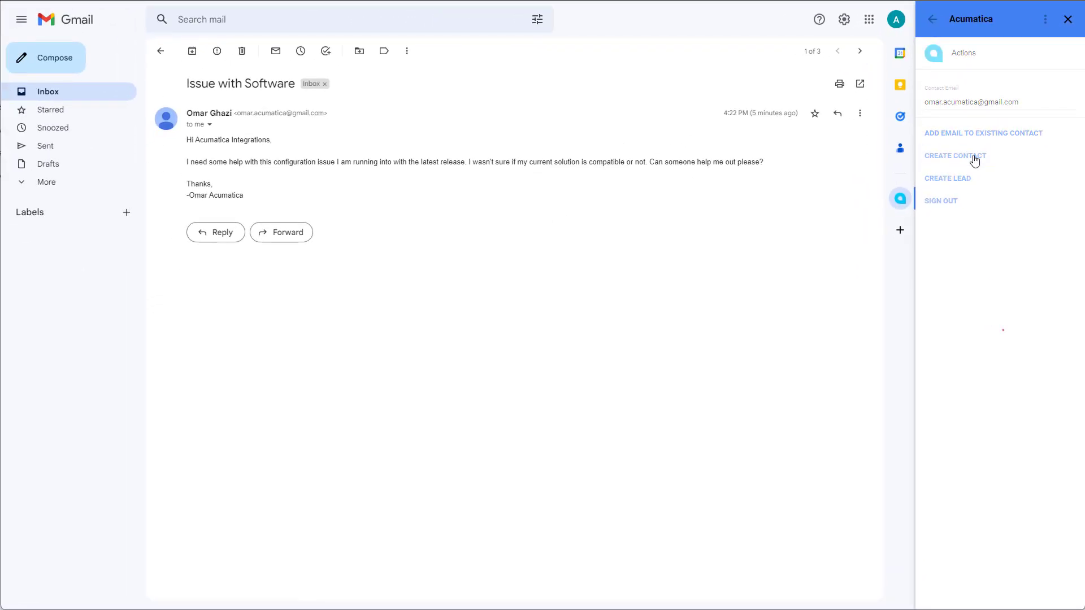
{"action": "left_click", "coordinate": [955, 156]}
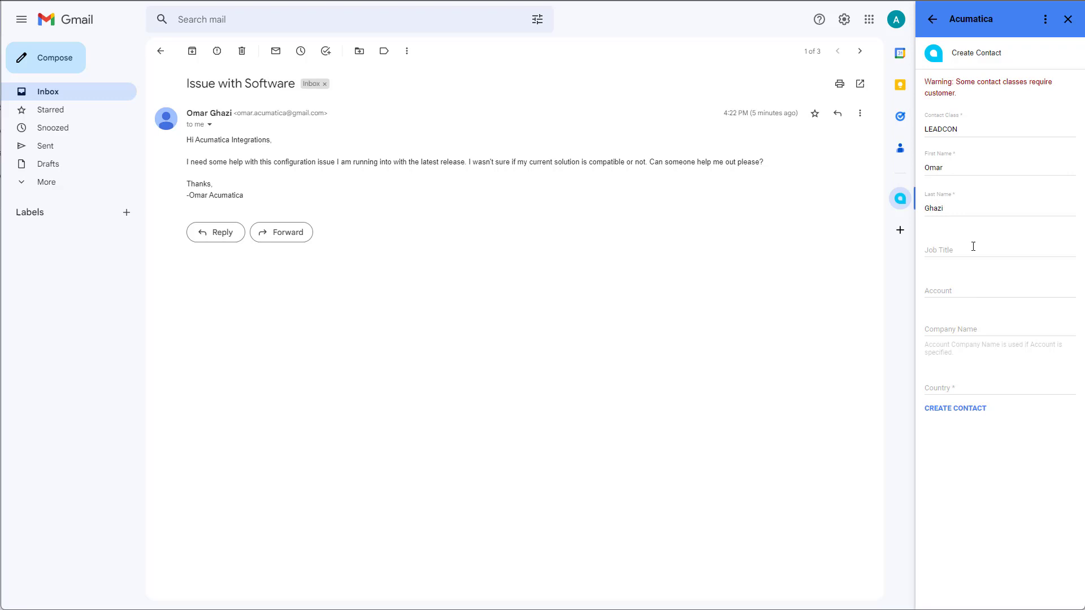
{"action": "left_click", "coordinate": [996, 247]}
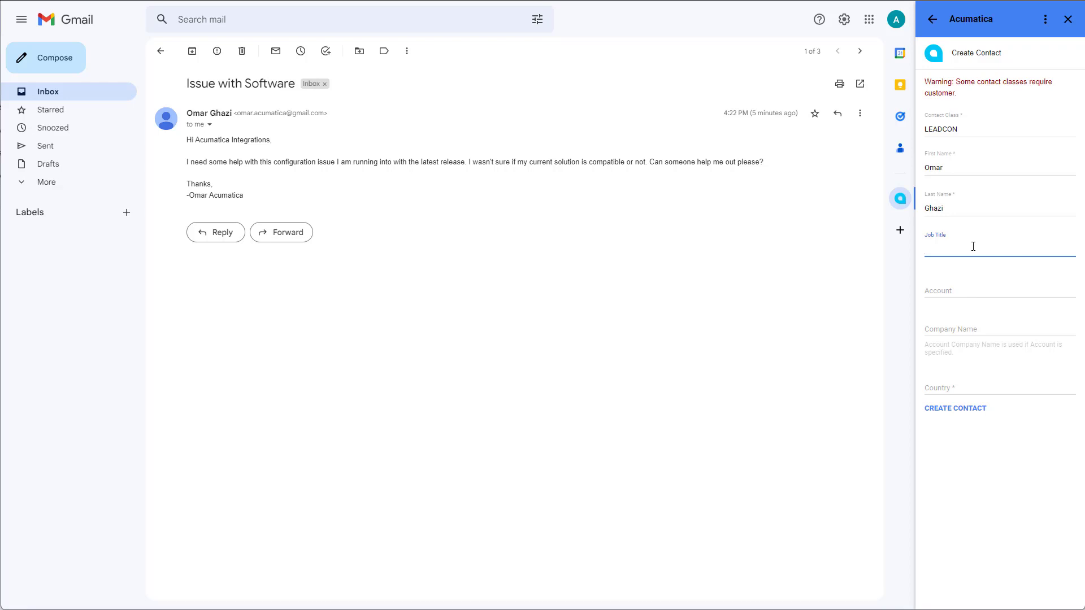
{"action": "type", "text": "Operations M"}
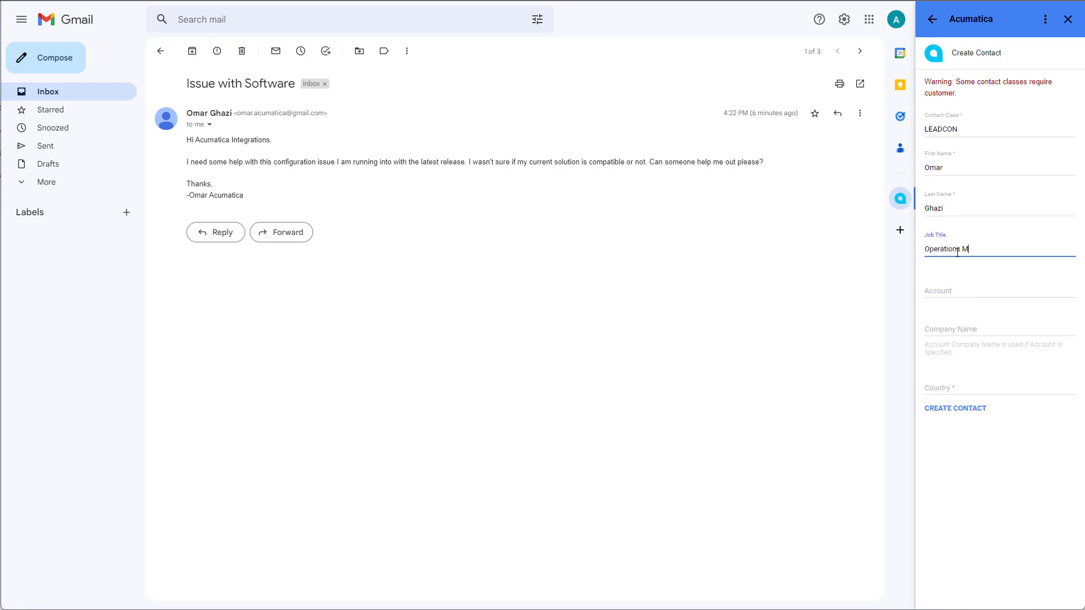
{"action": "type", "text": "AACUSTOMER"}
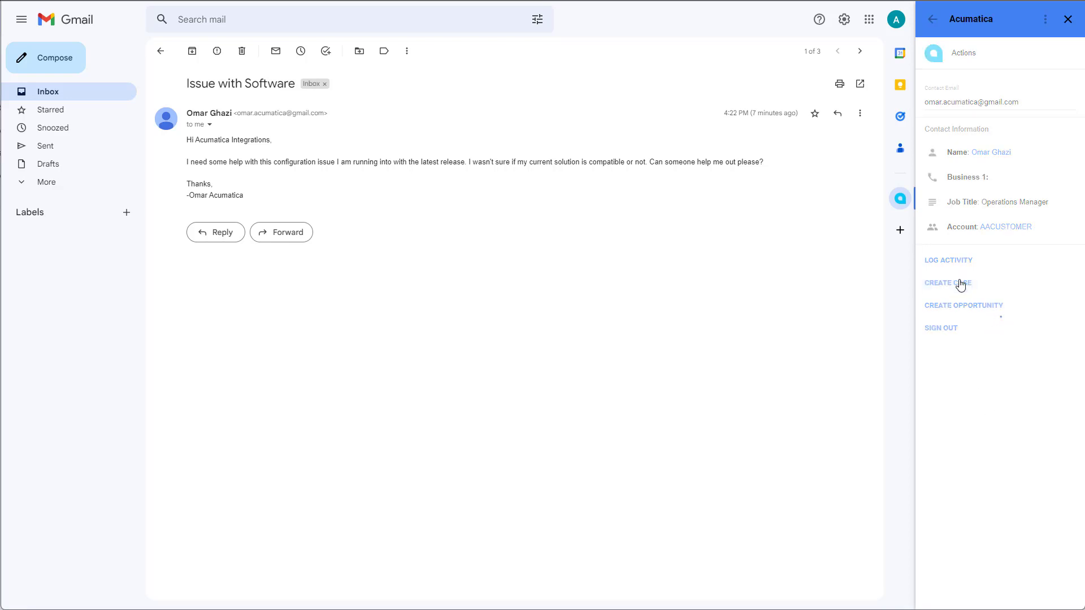
Create support case 000171 'Issue with Software' with default values, check it under Support Cases, and return to the inbox
{"action": "left_click", "coordinate": [947, 283]}
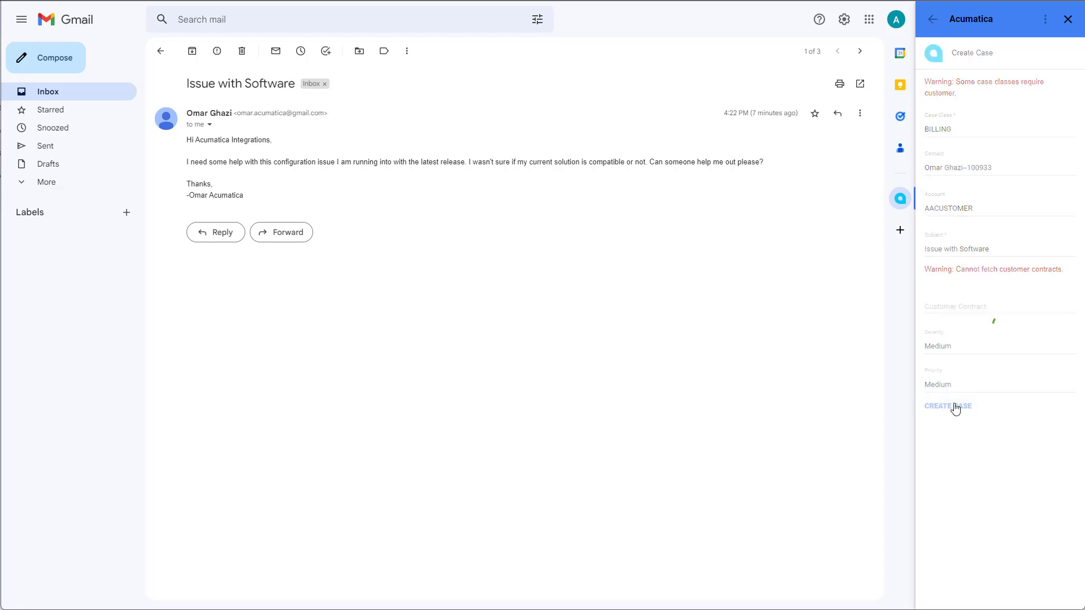
{"action": "left_click", "coordinate": [933, 19]}
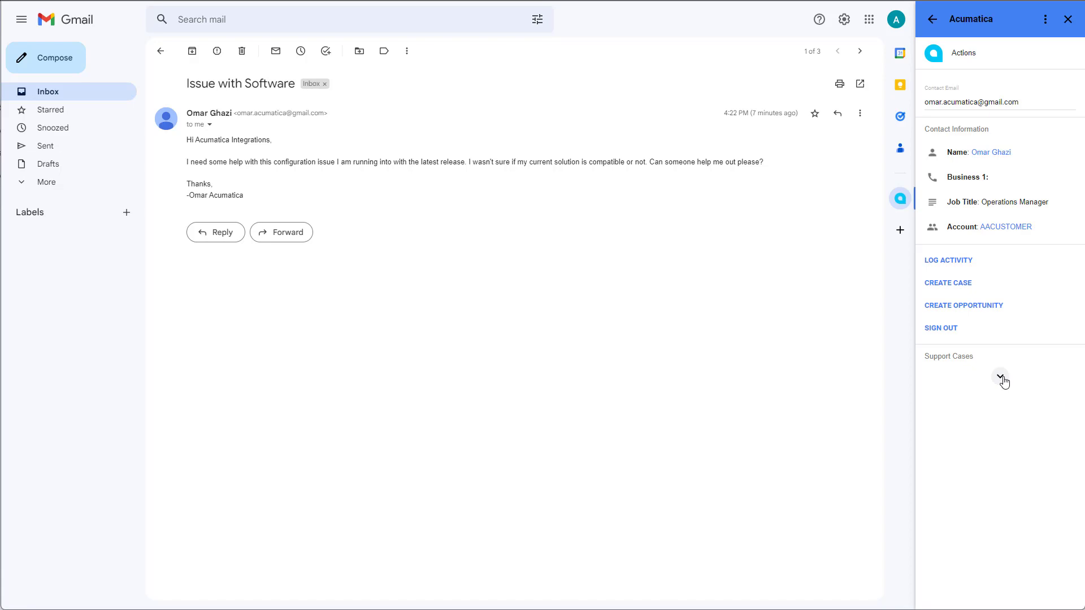
{"action": "left_click", "coordinate": [1000, 381]}
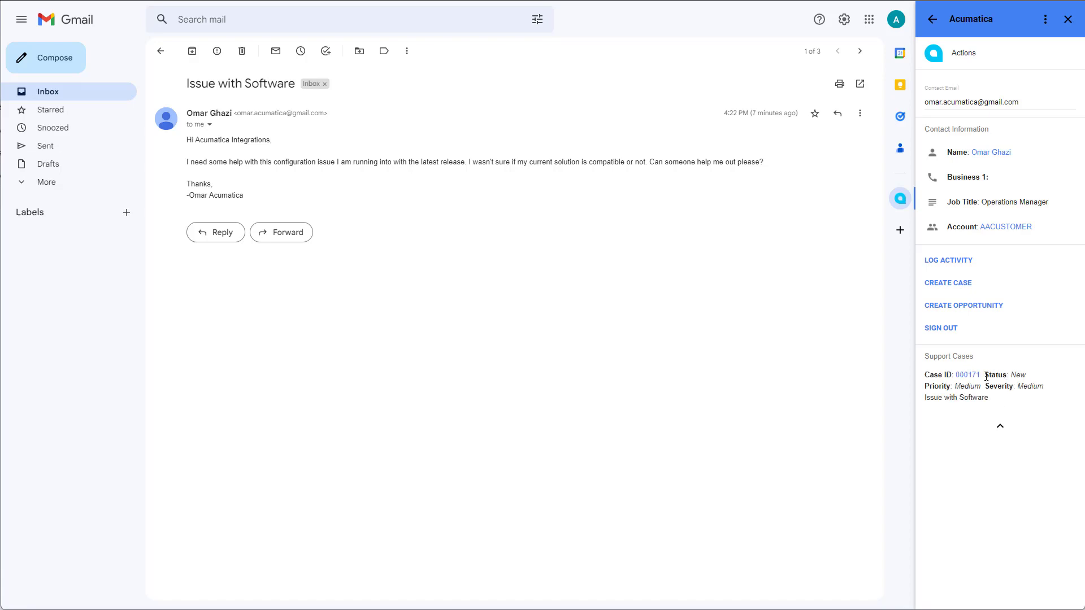
{"action": "left_click", "coordinate": [967, 374]}
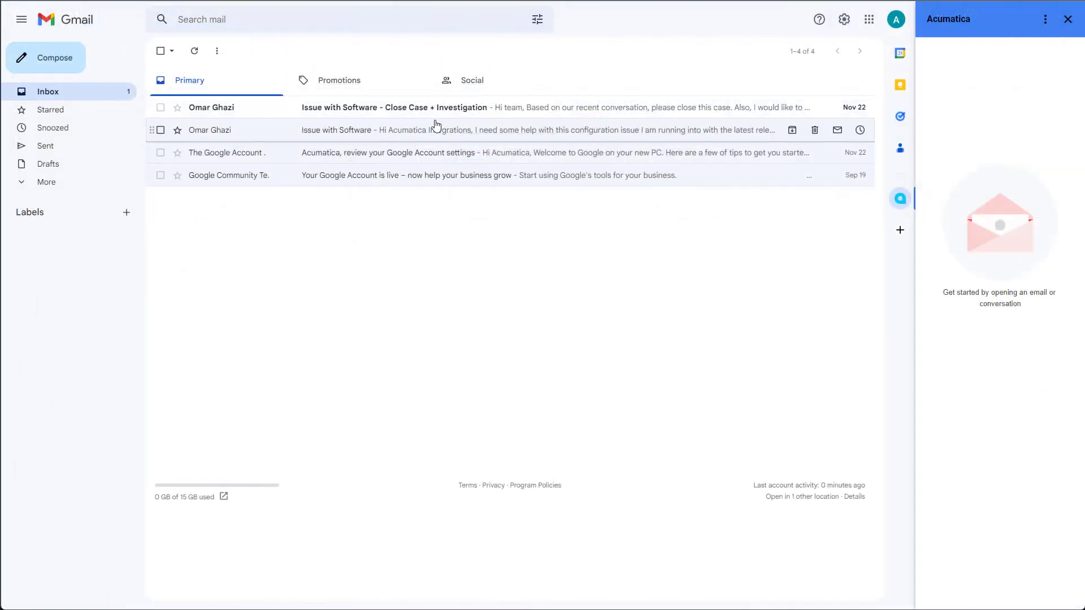
Log the 'Close Case + Investigation' email as an activity on case 000171
{"action": "left_click", "coordinate": [395, 107]}
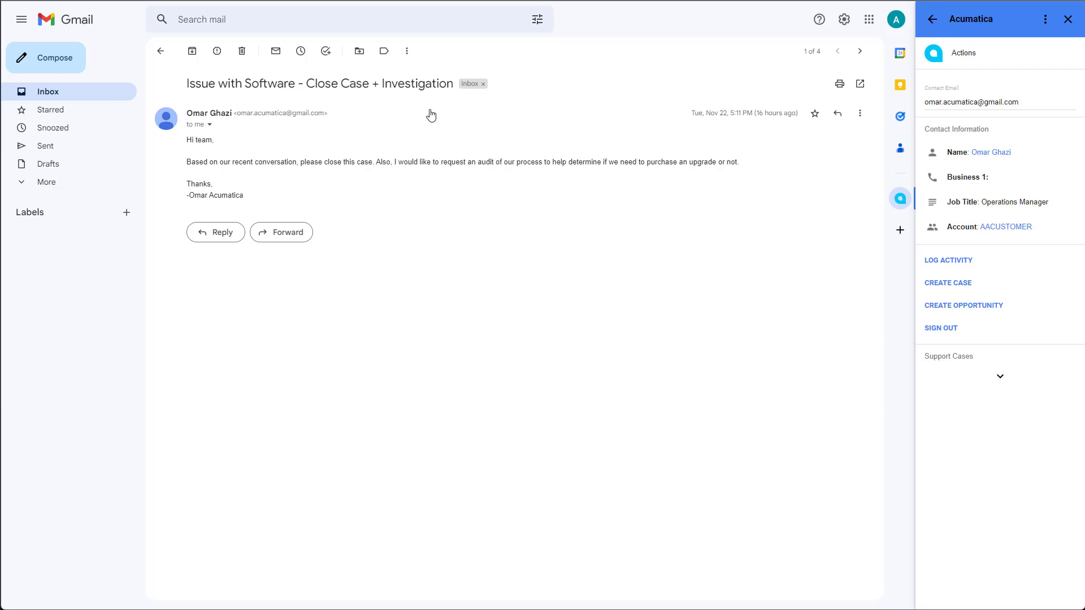
{"action": "mouse_move", "coordinate": [963, 267]}
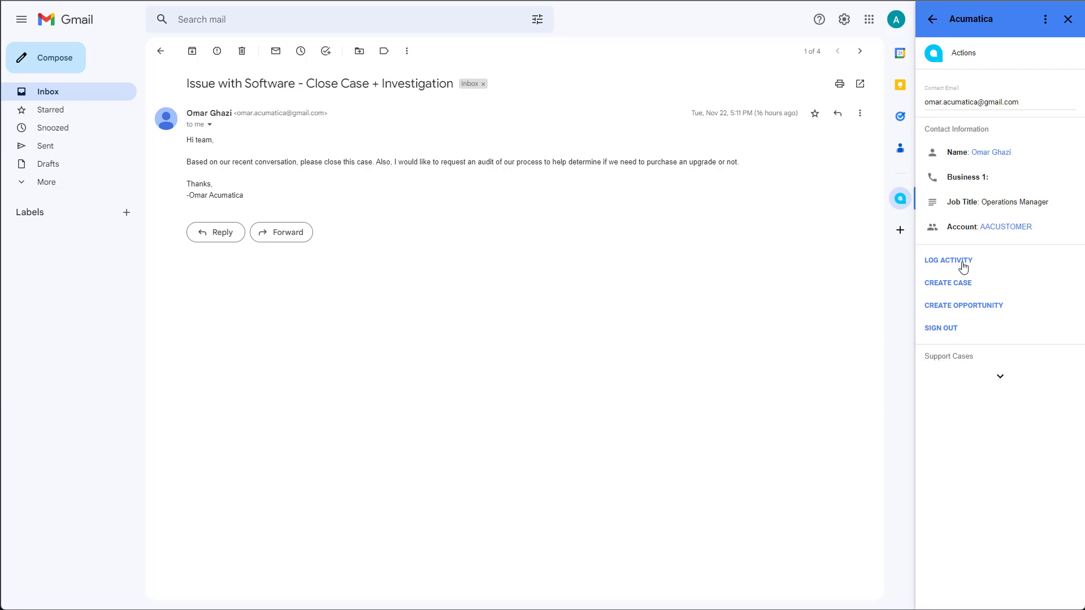
{"action": "left_click", "coordinate": [948, 260]}
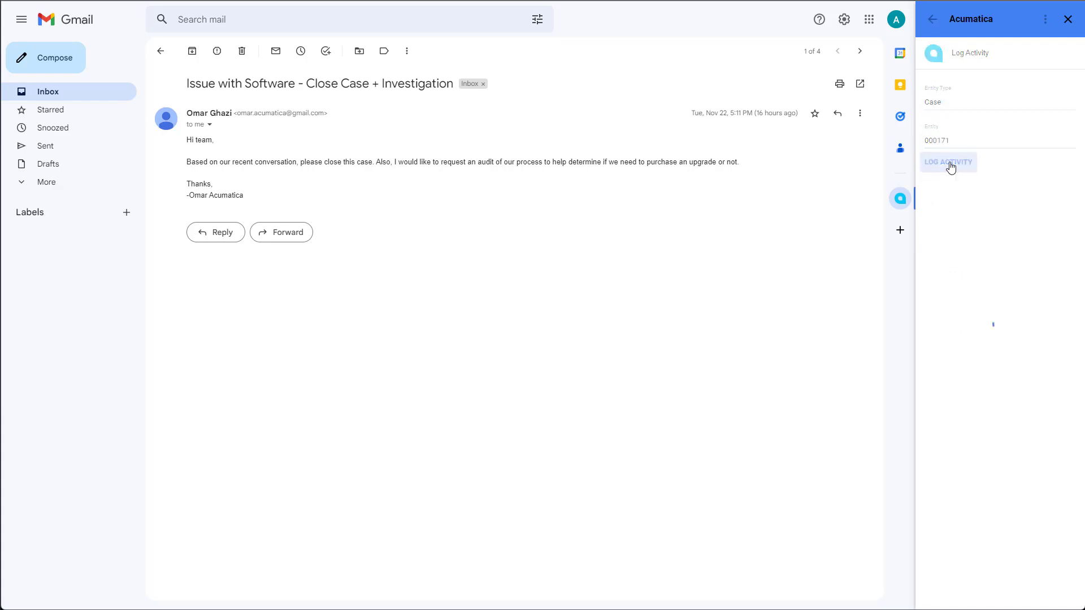
{"action": "left_click", "coordinate": [948, 161]}
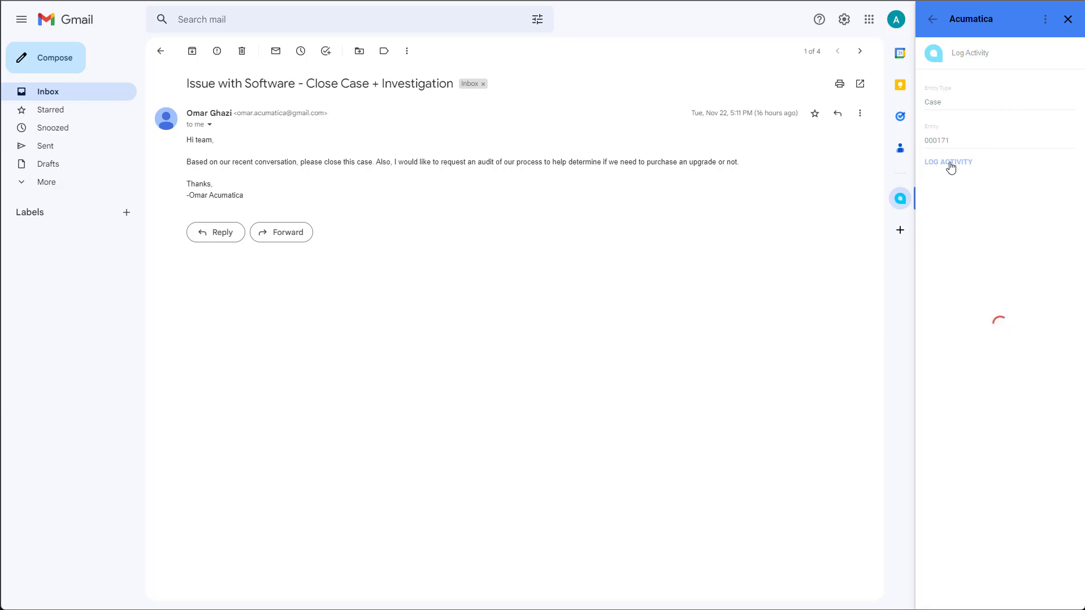
{"action": "left_click", "coordinate": [949, 162]}
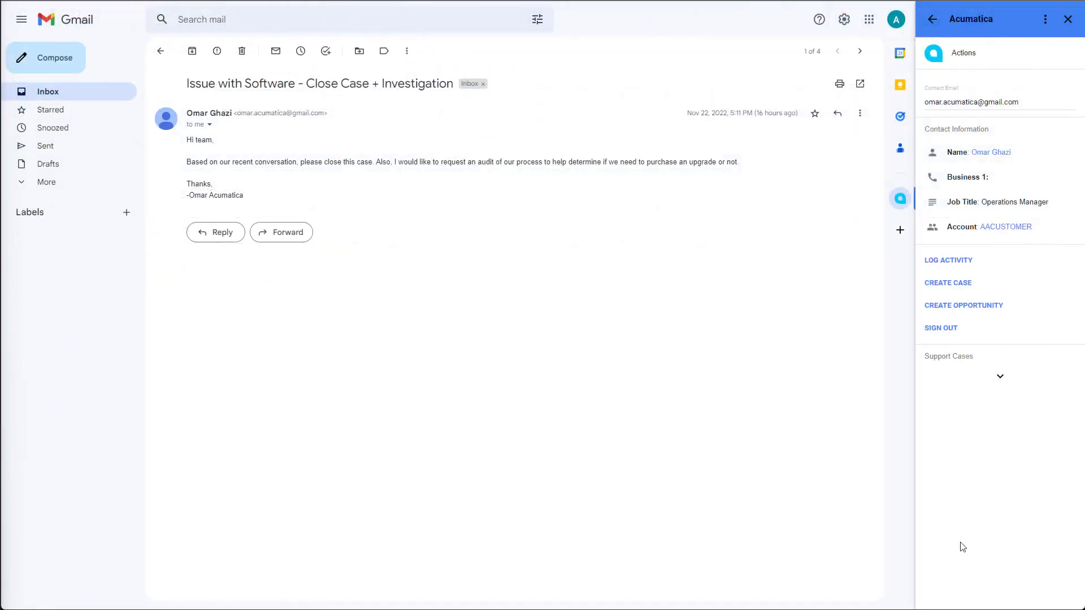
Create opportunity 'Issue with Software - Investigation' with estimation date 12/31/2022
{"action": "left_click", "coordinate": [963, 305]}
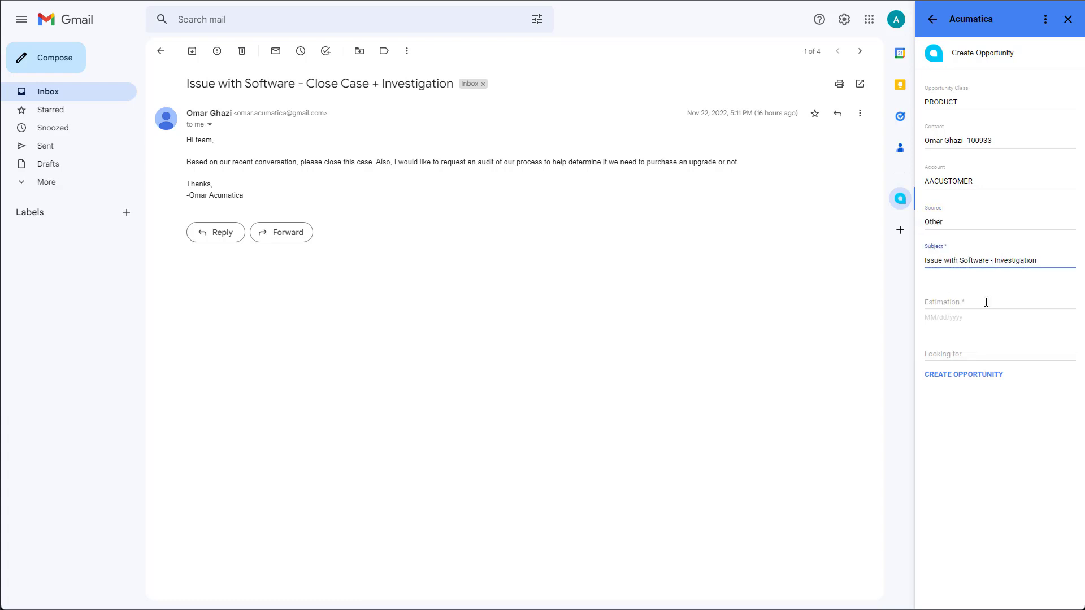
{"action": "type", "text": "12/31/2022"}
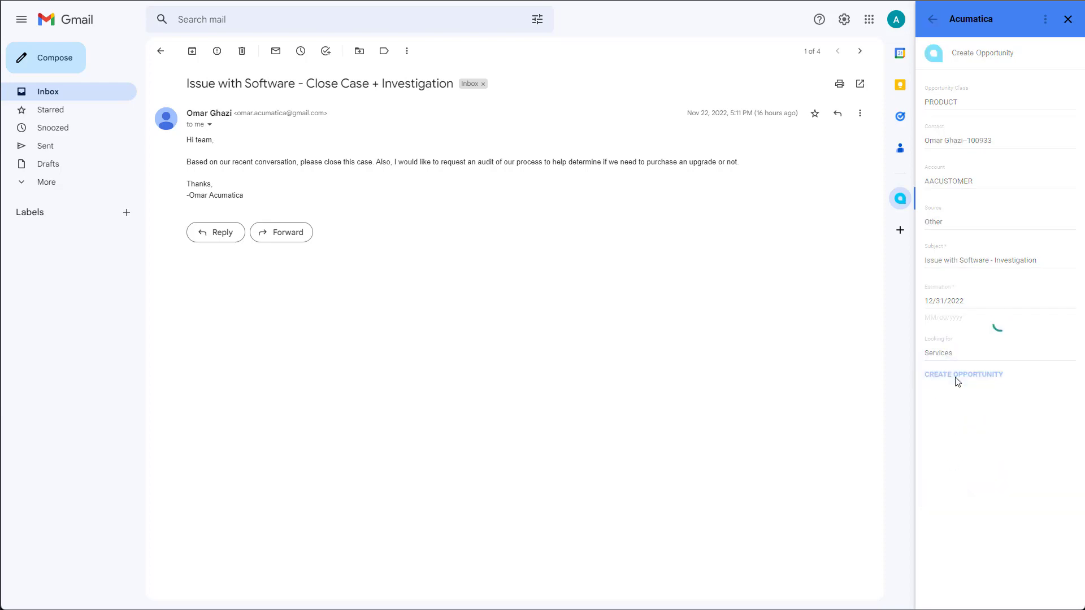
{"action": "left_click", "coordinate": [962, 374]}
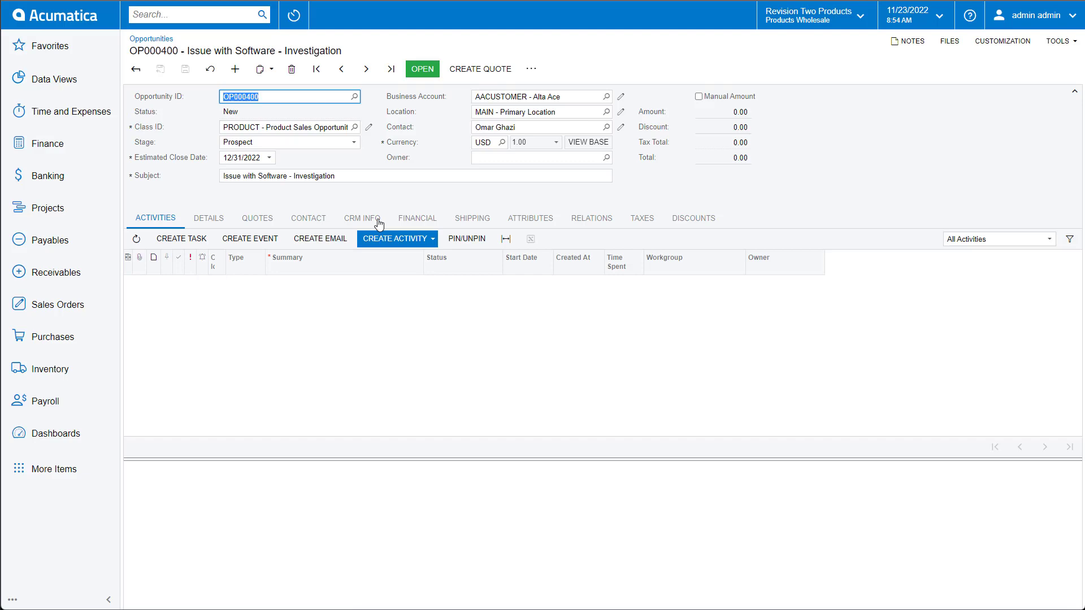